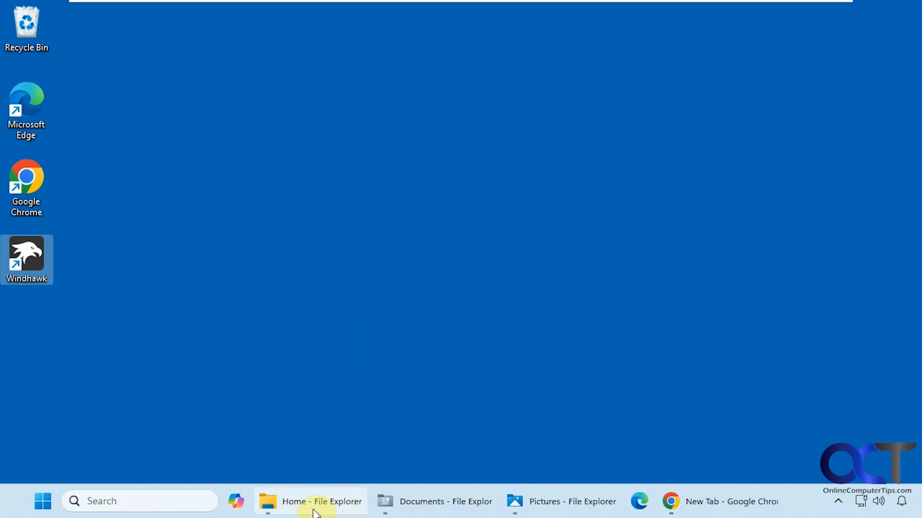
mouse_move(363, 246)
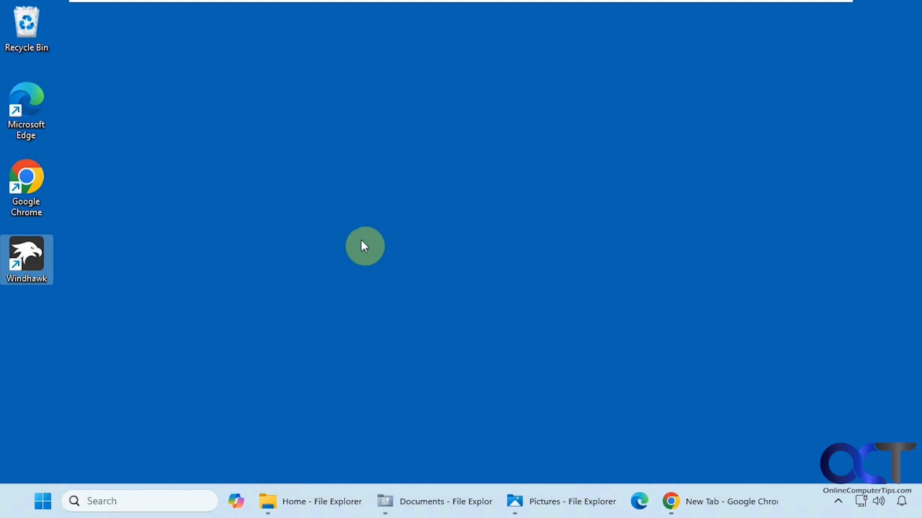
mouse_move(546, 470)
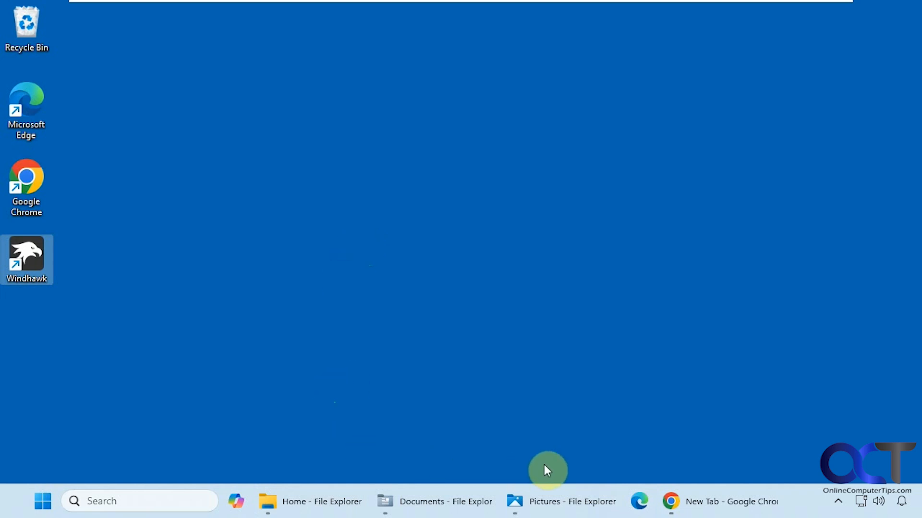
mouse_move(339, 455)
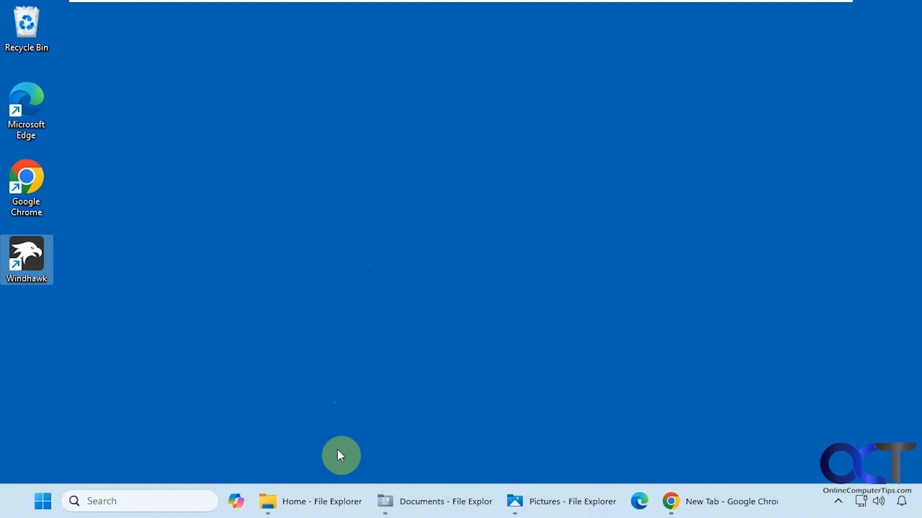
mouse_move(369, 458)
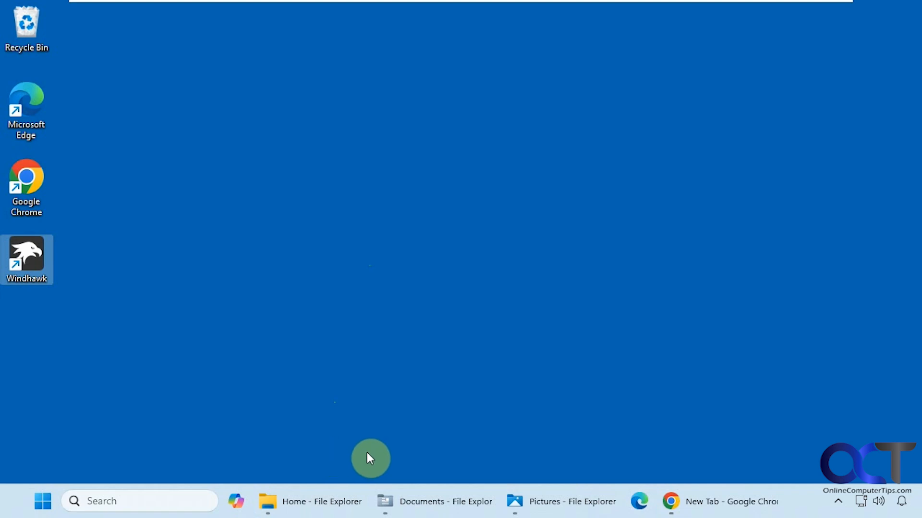
mouse_move(485, 435)
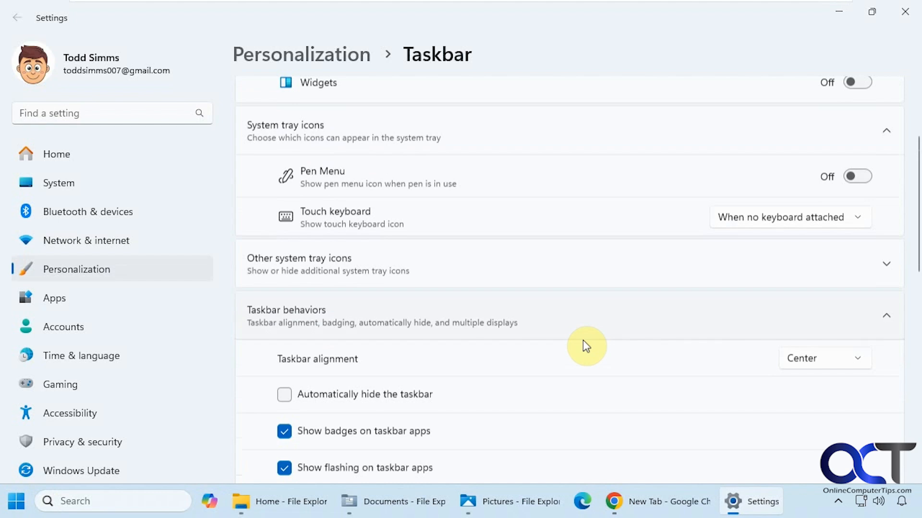
In Taskbar settings, set 'Combine taskbar buttons and hide labels' to Never so labels show.
scroll(down, 3)
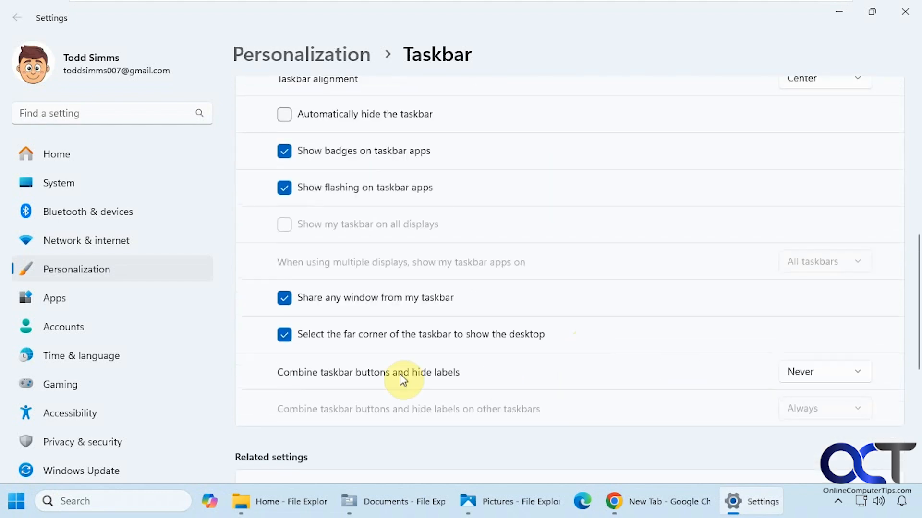
mouse_move(367, 382)
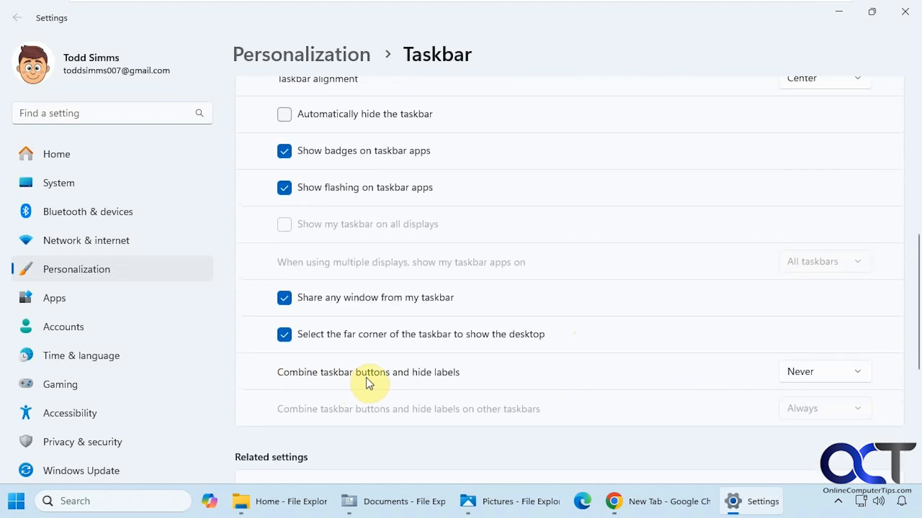
click(823, 371)
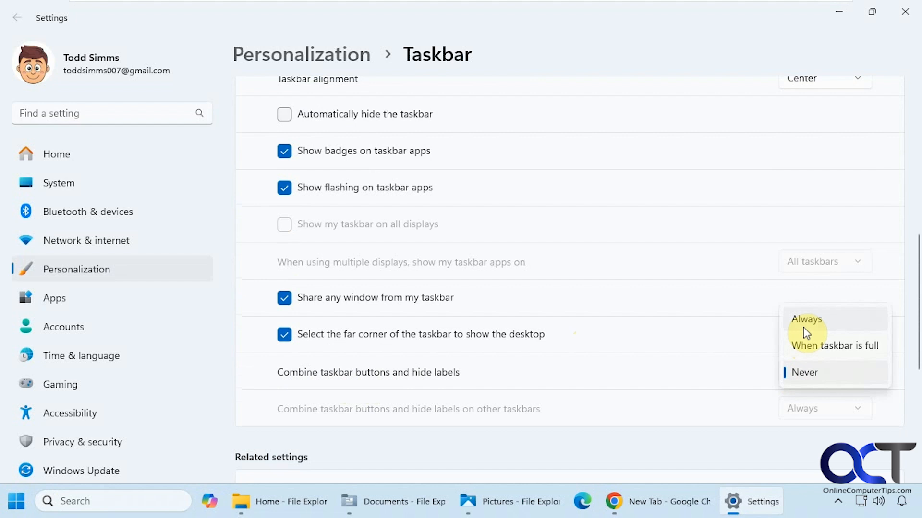
click(805, 318)
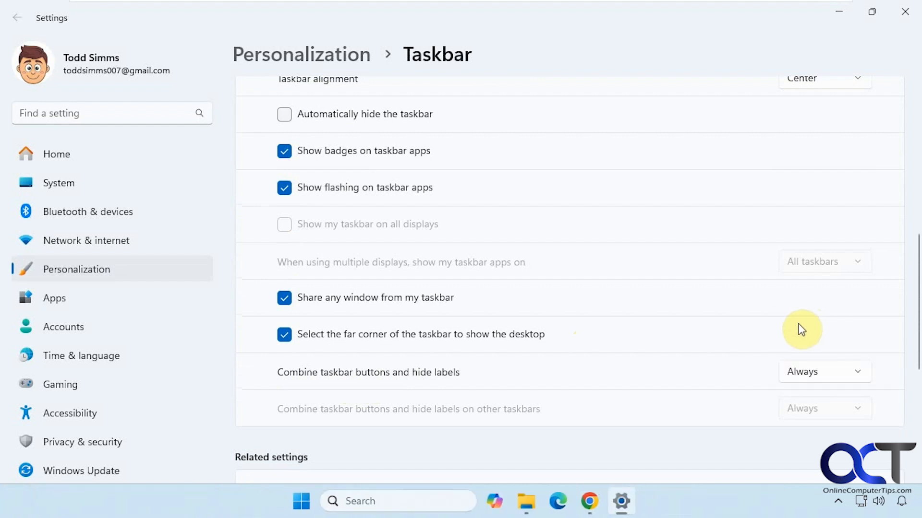
click(823, 372)
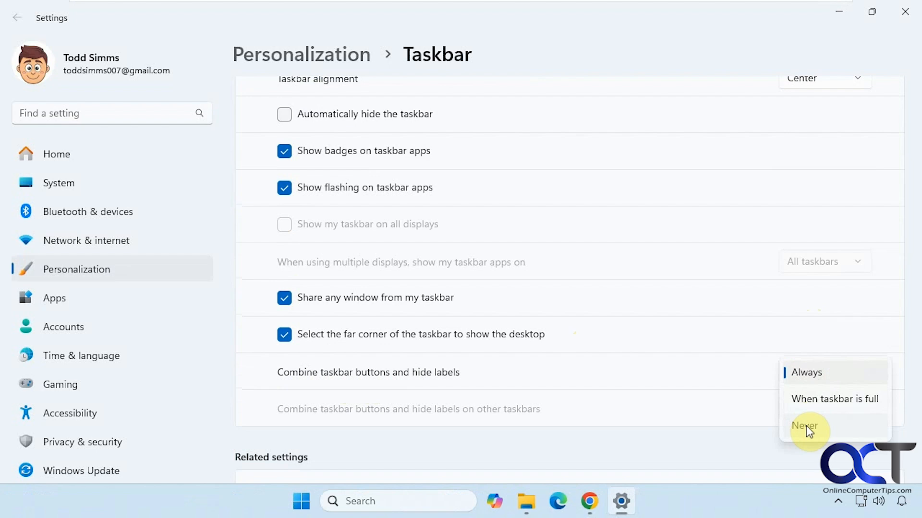
click(805, 425)
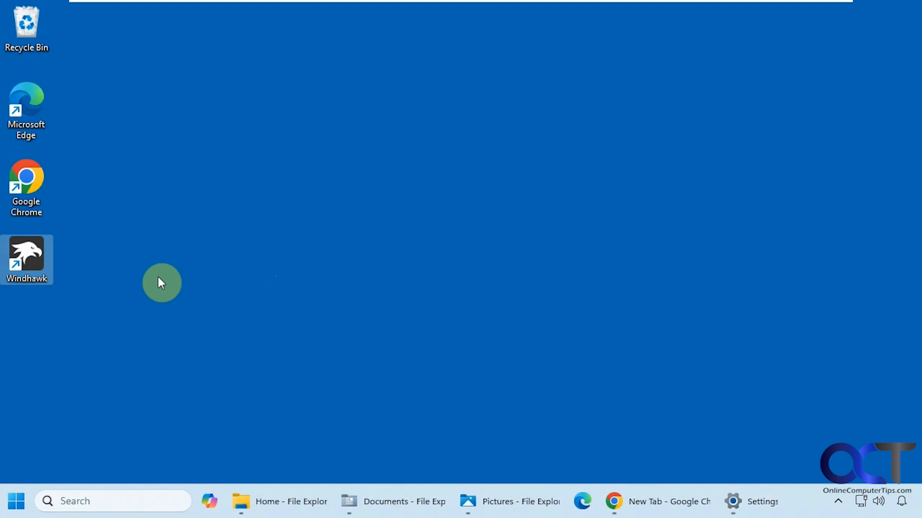
Launch Windhawk from its desktop shortcut.
double_click(27, 258)
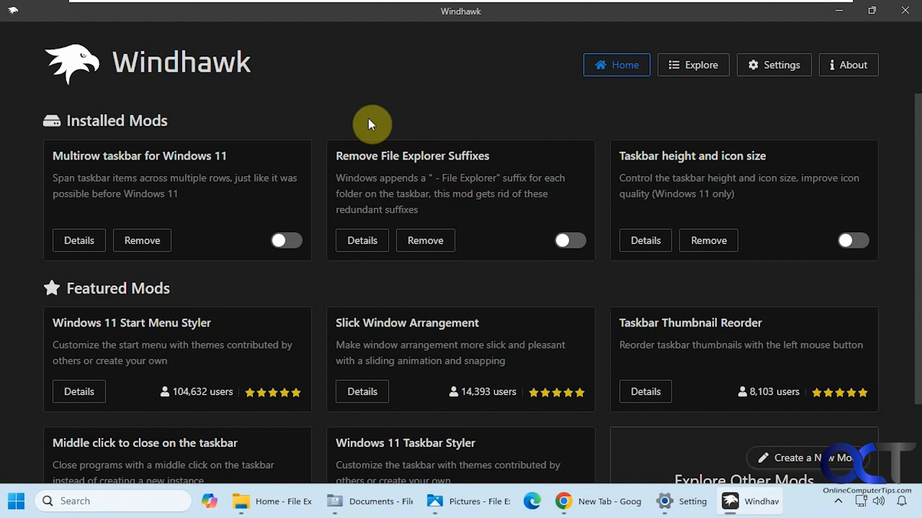
mouse_move(628, 224)
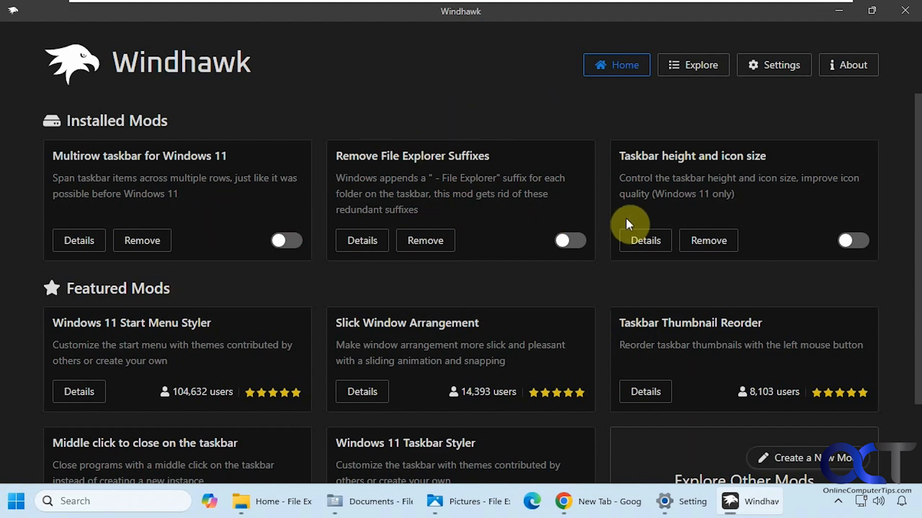
mouse_move(534, 243)
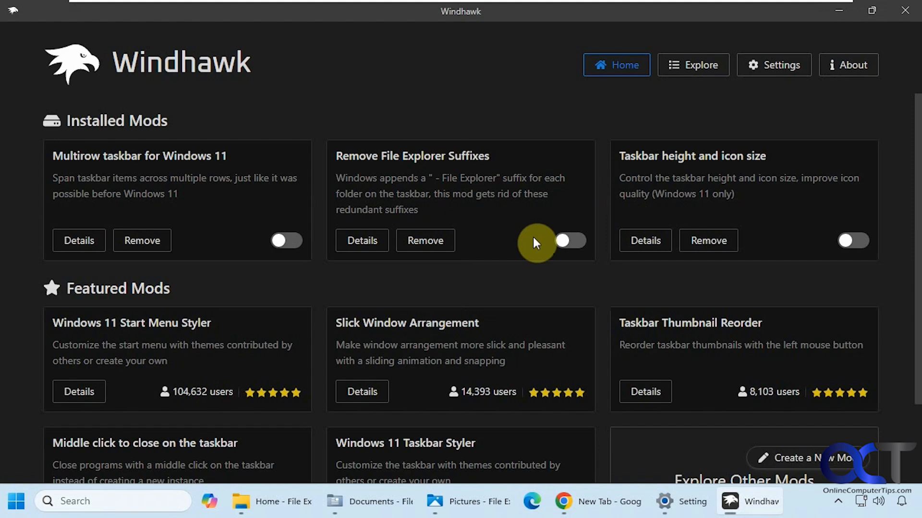
click(694, 64)
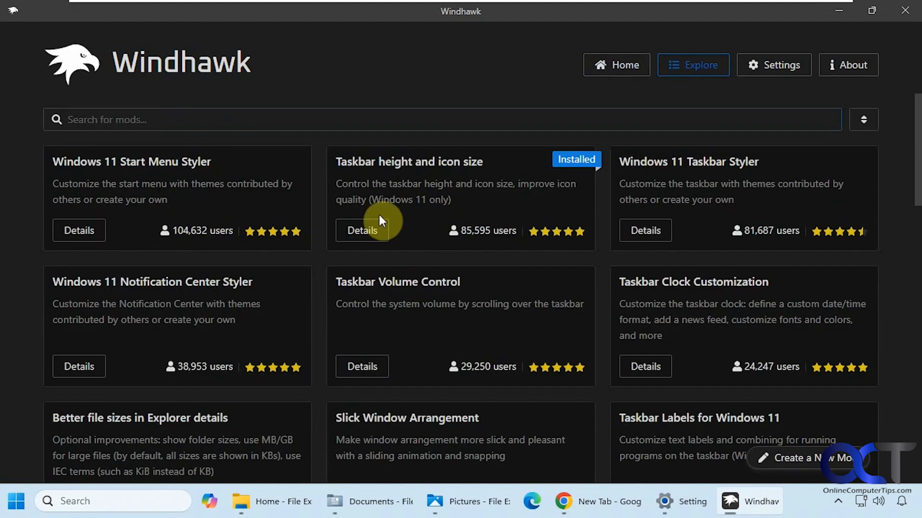
click(862, 120)
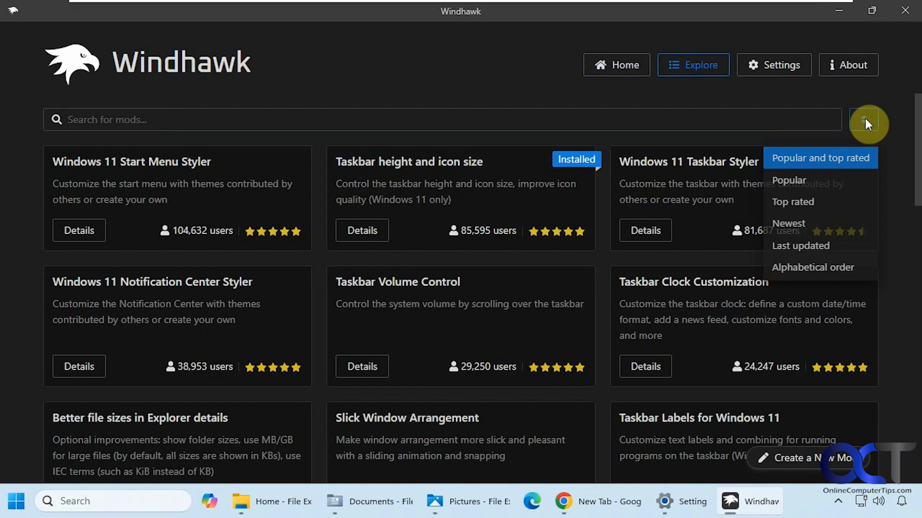
click(615, 64)
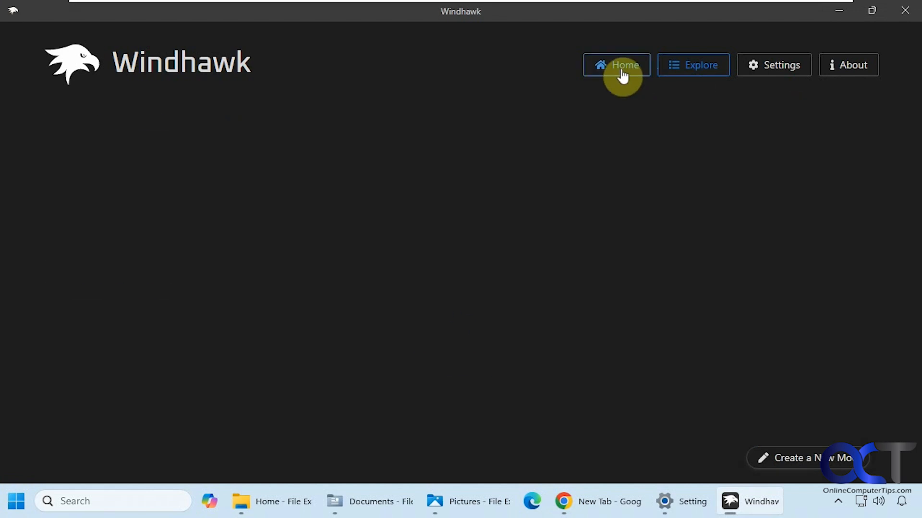
click(616, 65)
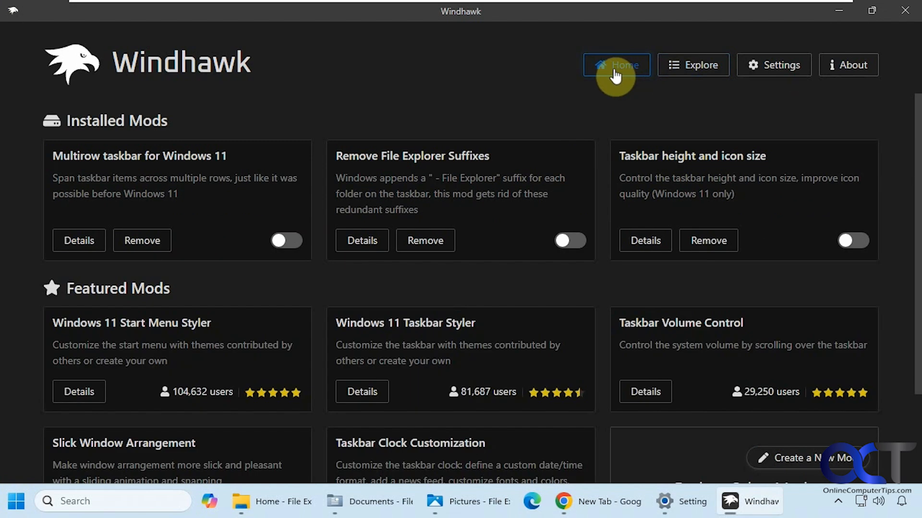
mouse_move(411, 156)
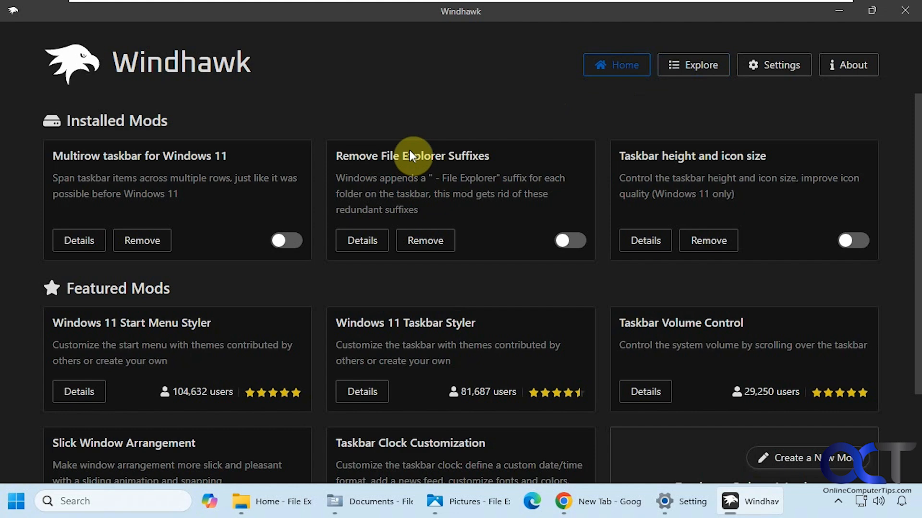
mouse_move(481, 154)
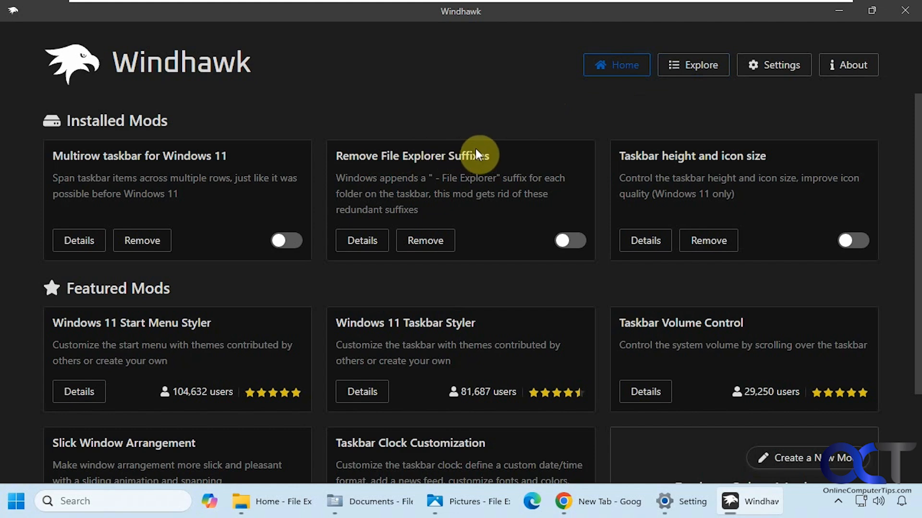
click(693, 64)
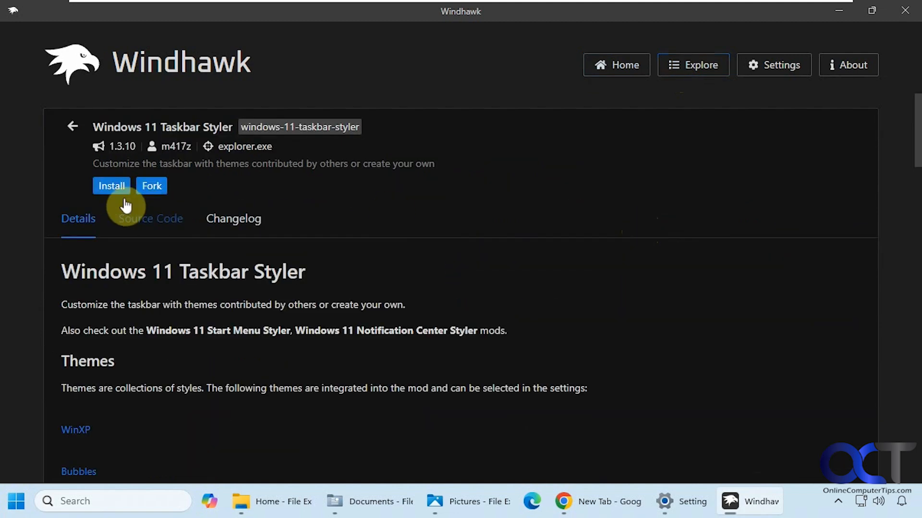
Enable the Remove File Explorer Suffixes mod from the installed mods list and review its settings.
click(615, 64)
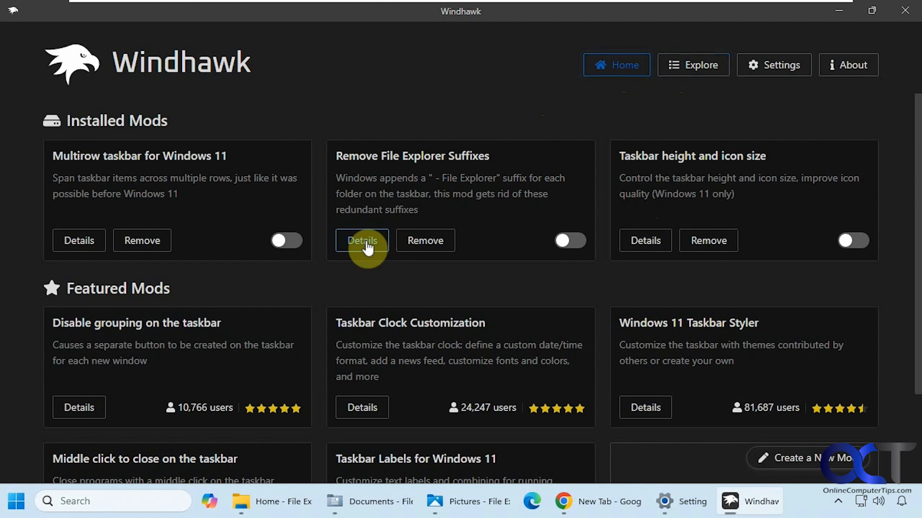
click(362, 240)
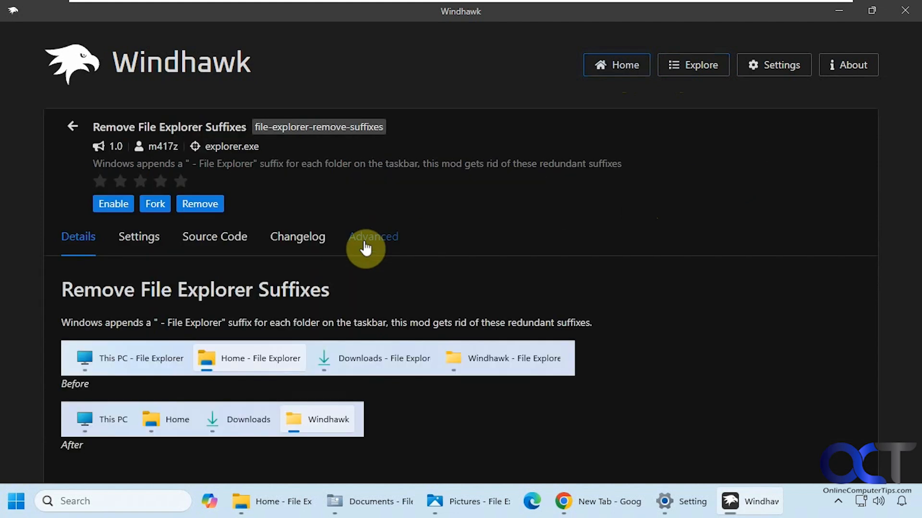
click(113, 204)
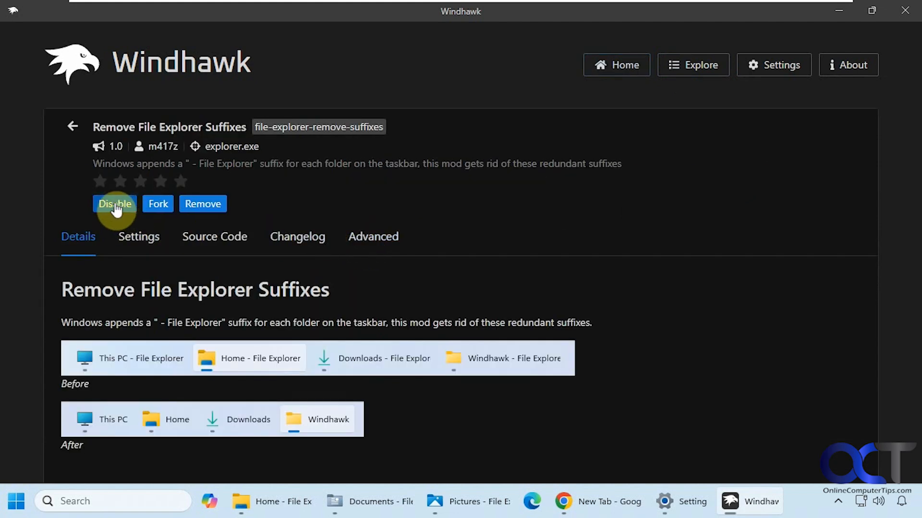
click(139, 236)
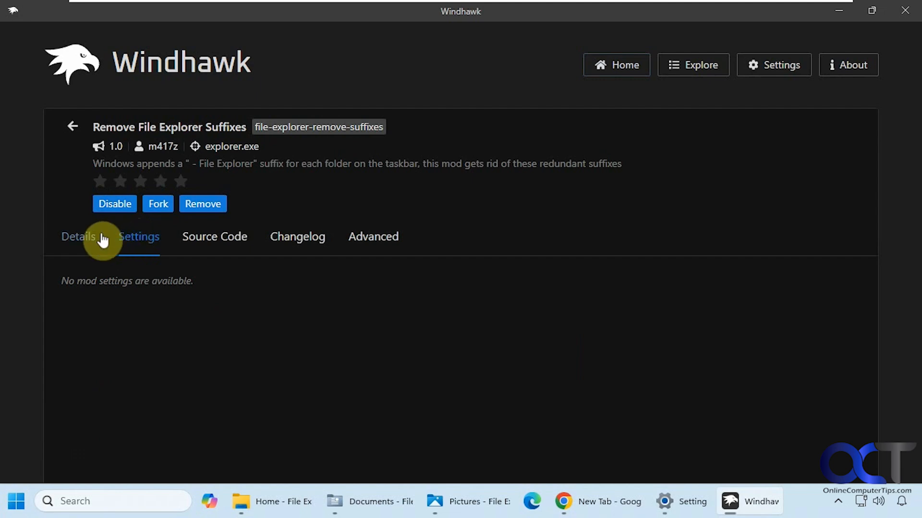
click(77, 237)
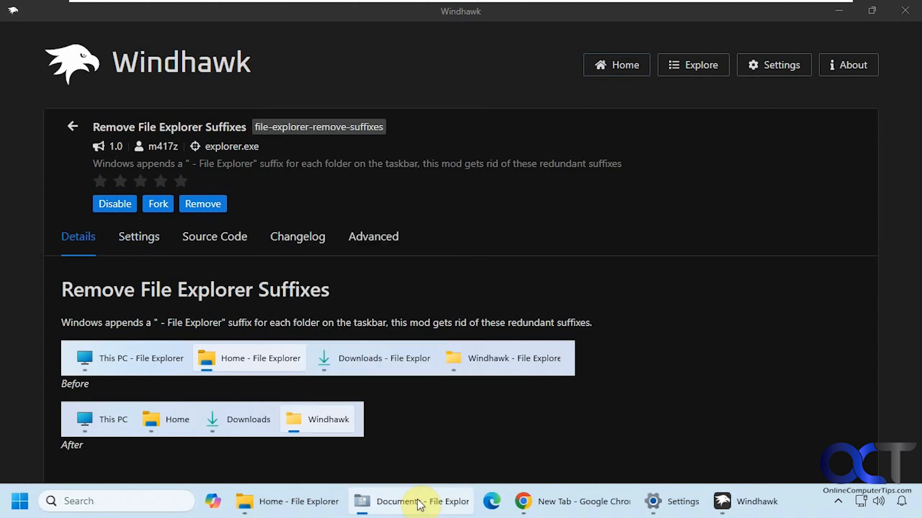
Bring up the open Home and Documents folders from the taskbar to check their suffix-free labels.
right_click(418, 501)
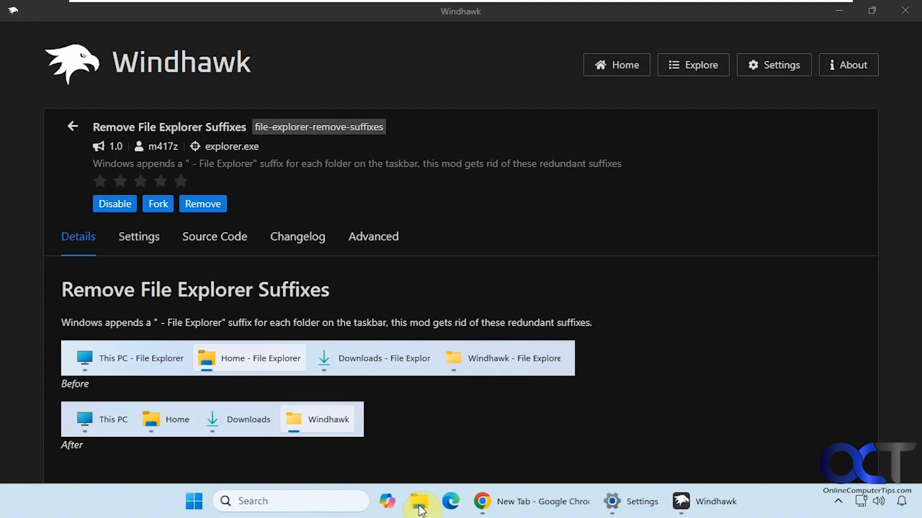
click(420, 502)
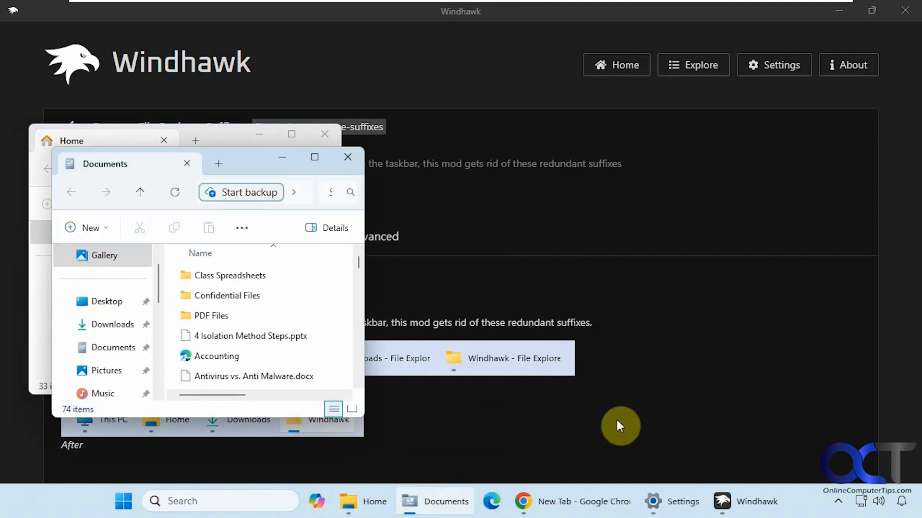
mouse_move(658, 378)
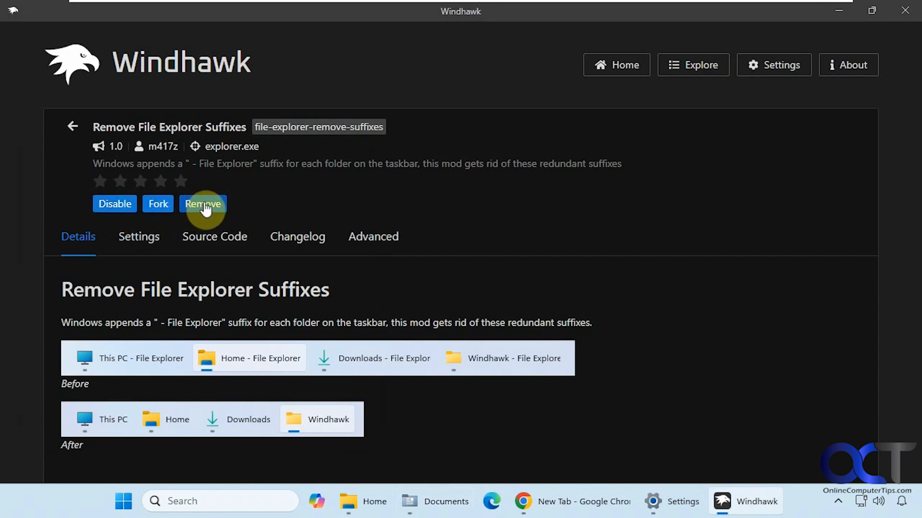
mouse_move(758, 370)
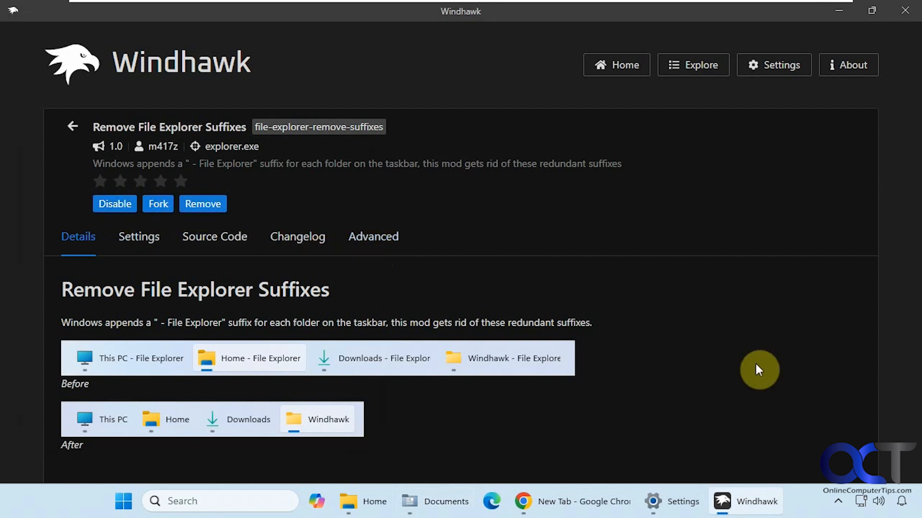
Show the hidden notification-area icons where Windhawk runs in the background.
click(837, 502)
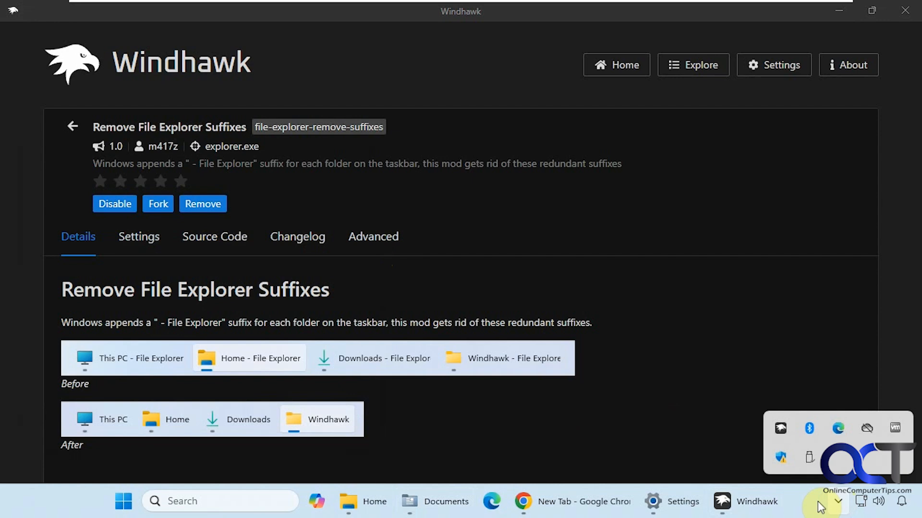
mouse_move(780, 429)
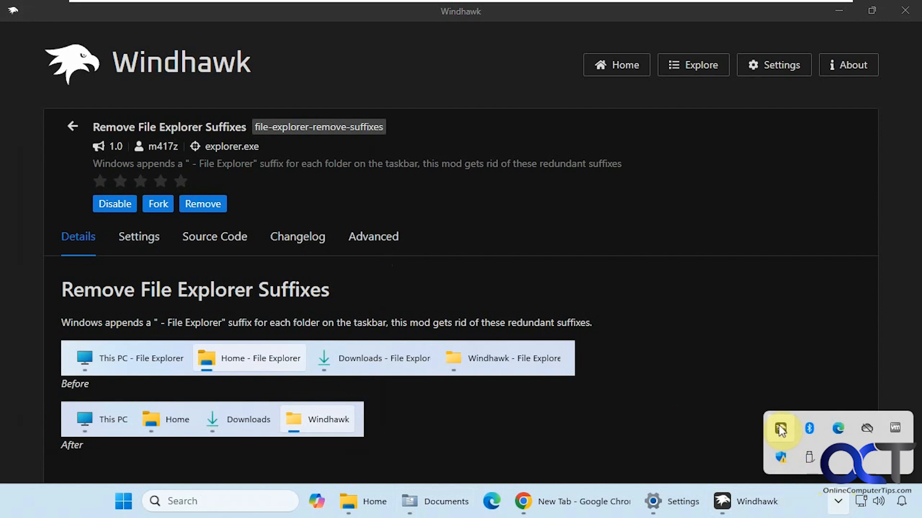
mouse_move(638, 404)
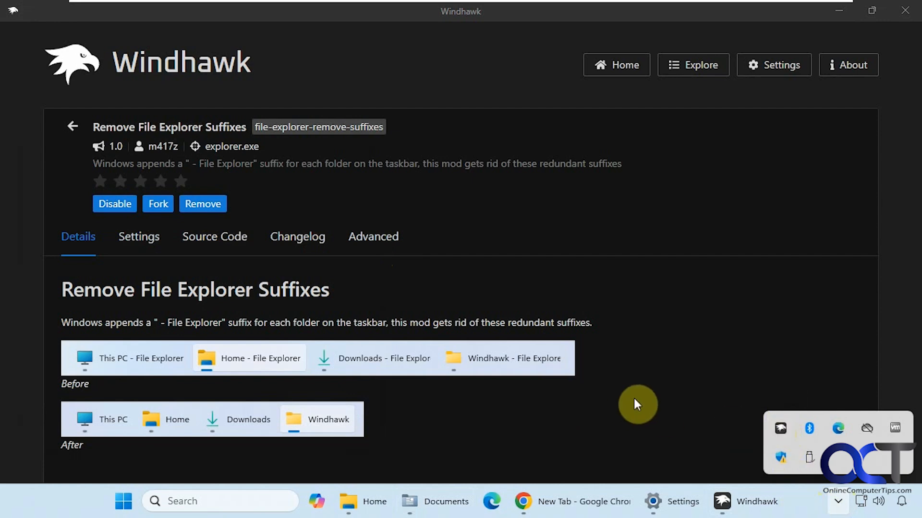
mouse_move(467, 451)
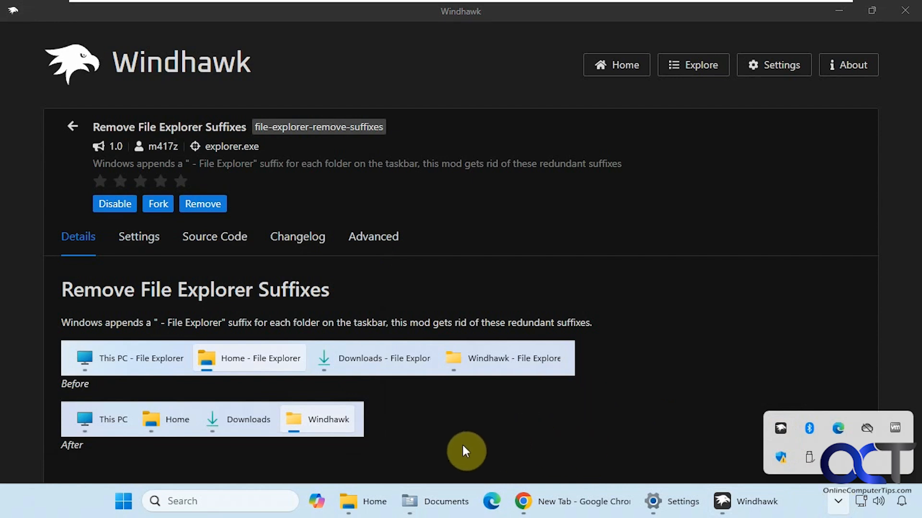
mouse_move(776, 437)
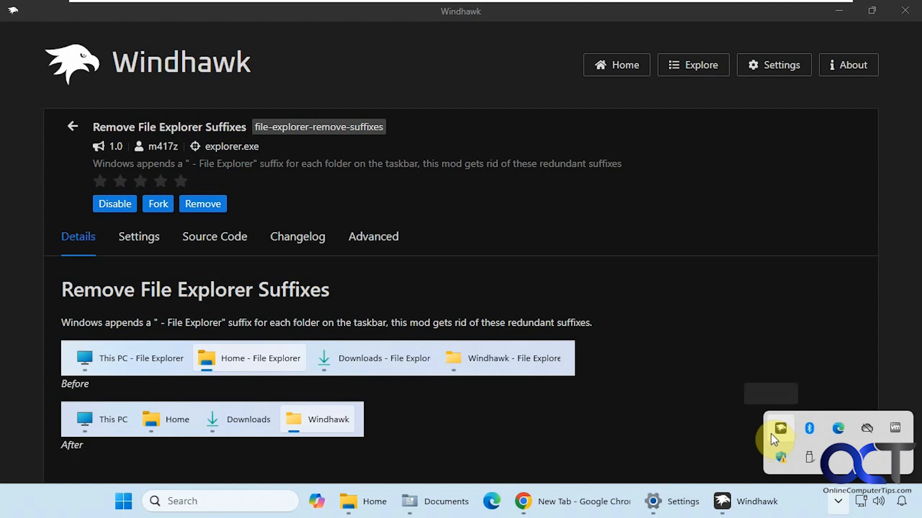
mouse_move(650, 430)
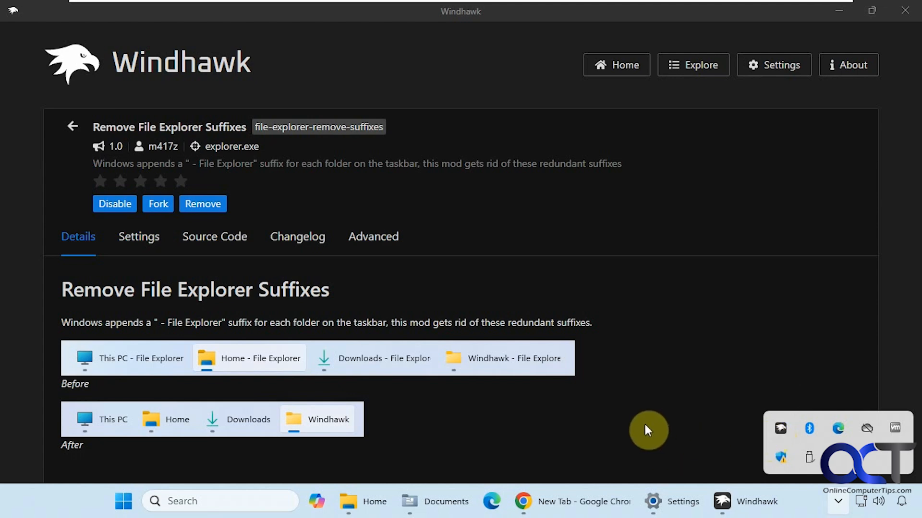
mouse_move(638, 432)
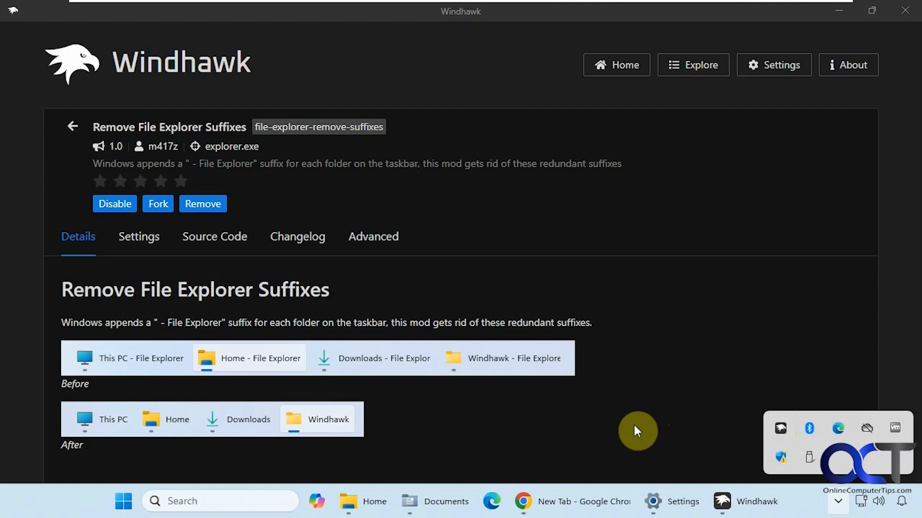
Disable the mod and check the taskbar label reads 'Home - File Explorer' again.
click(114, 203)
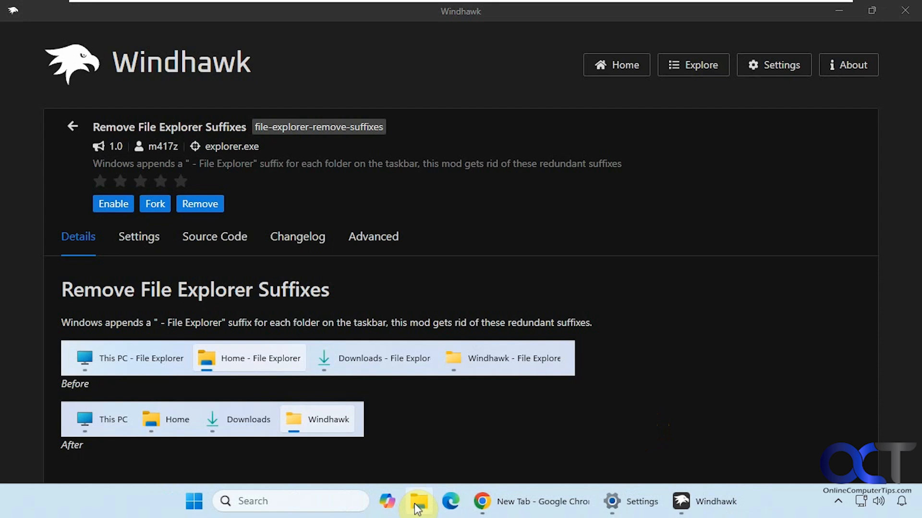
click(418, 501)
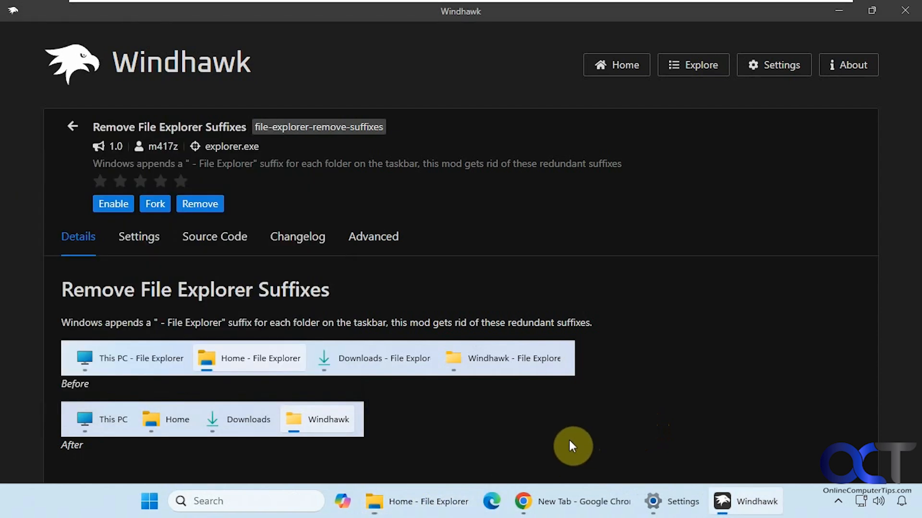
mouse_move(593, 346)
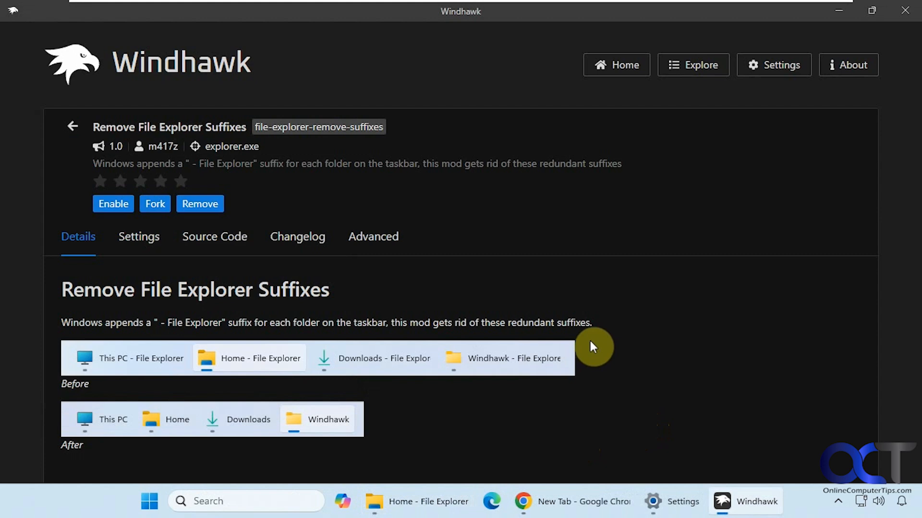
mouse_move(536, 340)
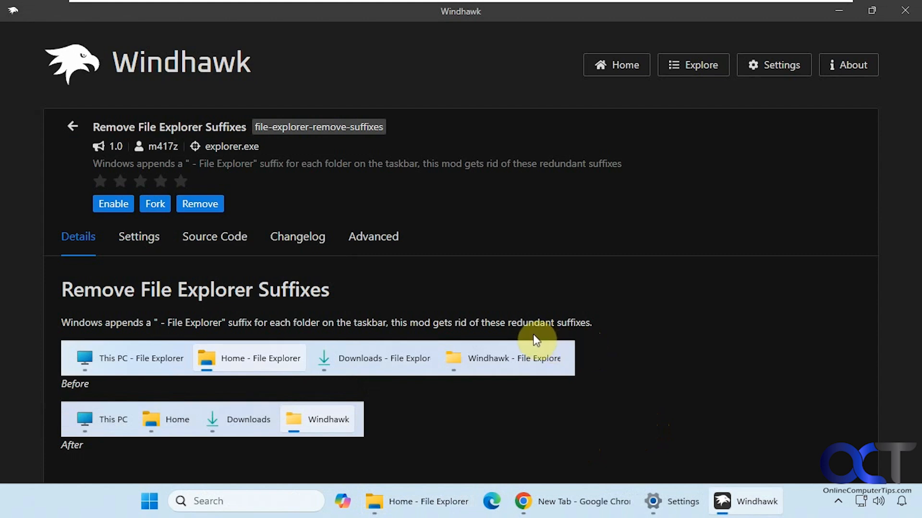
mouse_move(248, 136)
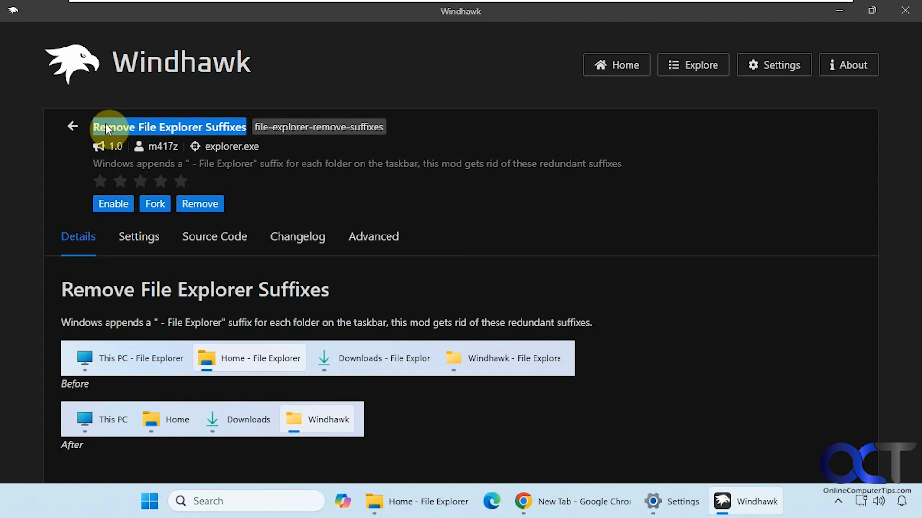
Go to the Explore mod catalogue and focus the 'Search for mods' box.
click(693, 64)
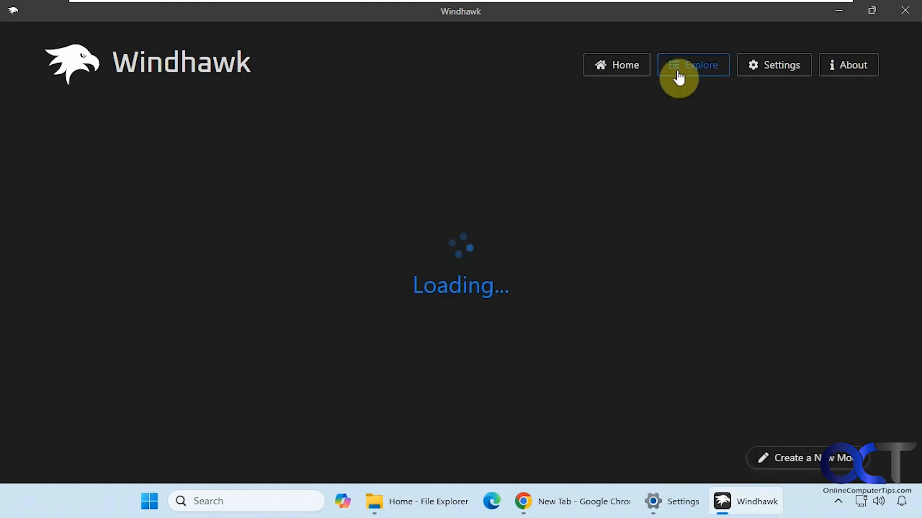
click(692, 65)
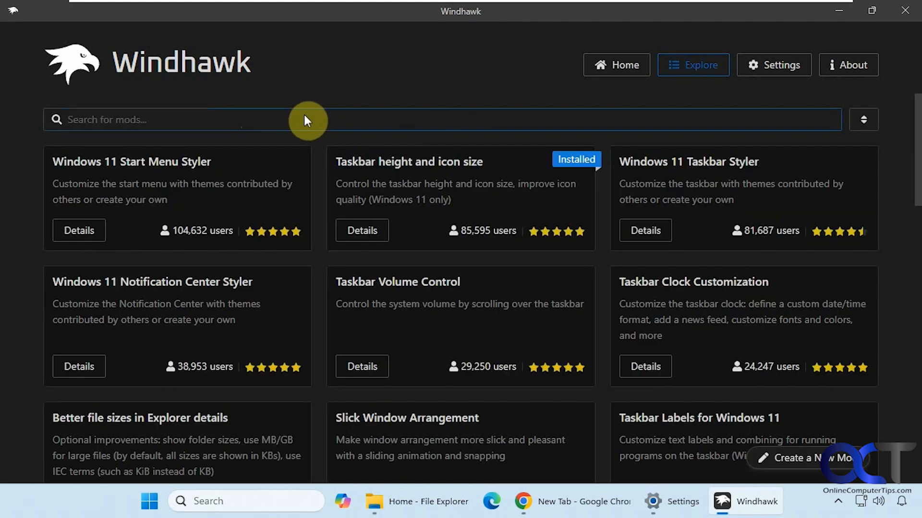
mouse_move(302, 119)
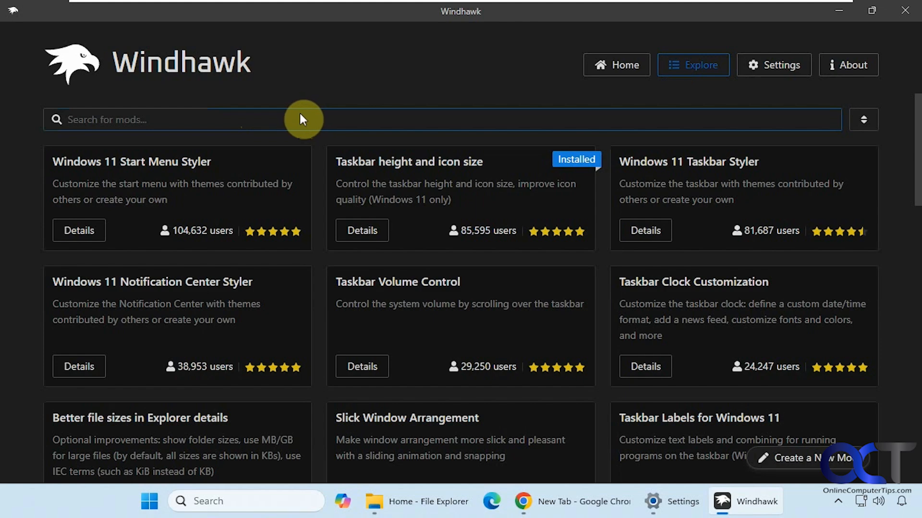